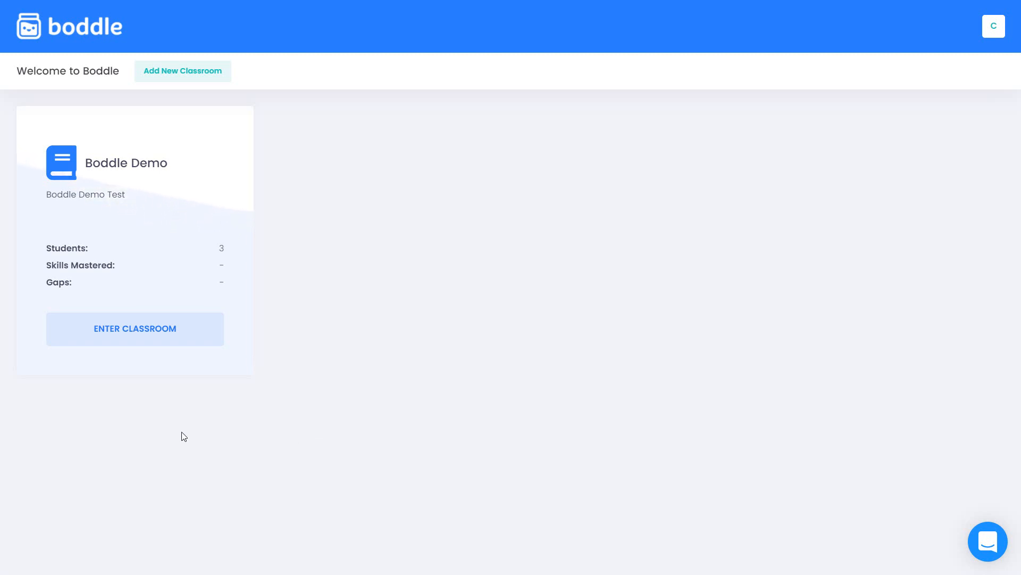
{"action": "mouse_move", "coordinate": [139, 337]}
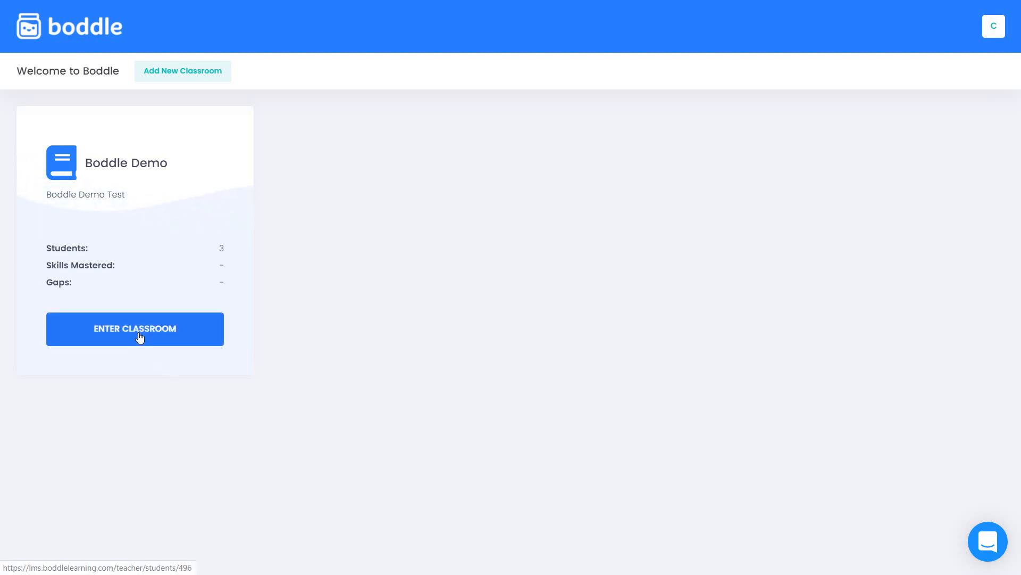
Enter the Boddle Demo classroom to view its three students.
{"action": "left_click", "coordinate": [134, 328]}
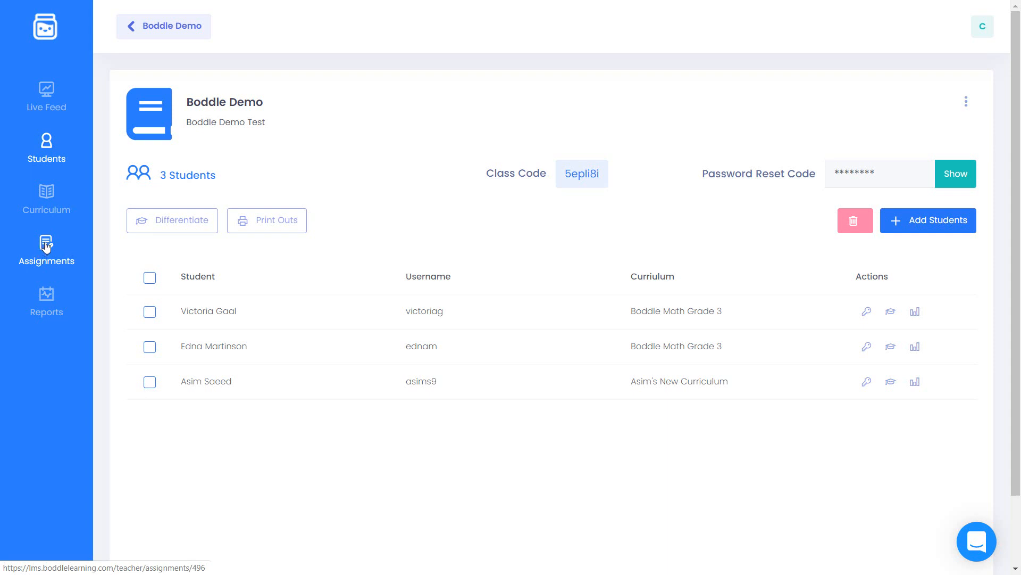
Begin a new assignment from the class's Assignments page, name prefilled as 03/09/2020.
{"action": "left_click", "coordinate": [47, 248]}
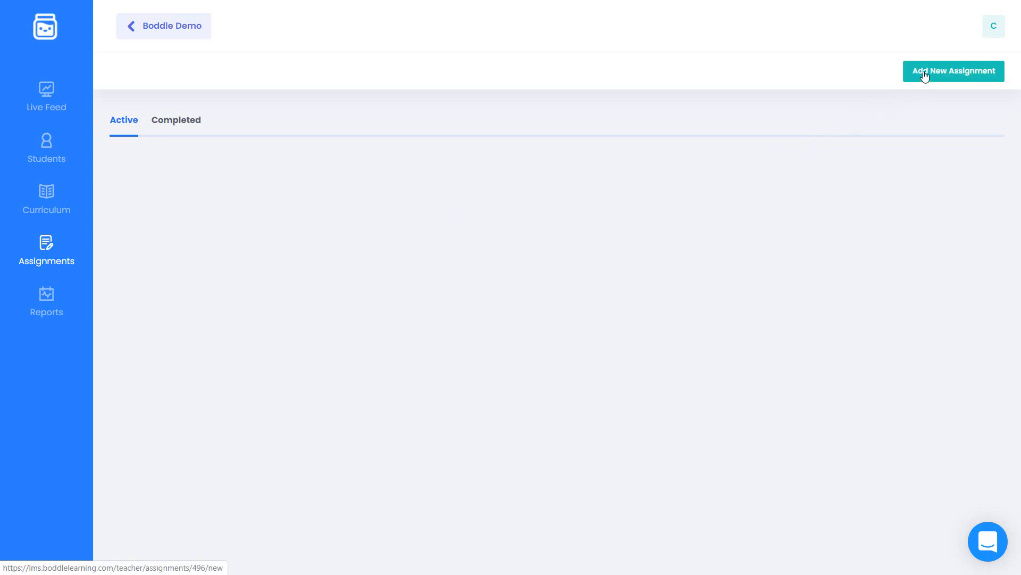
{"action": "left_click", "coordinate": [956, 71]}
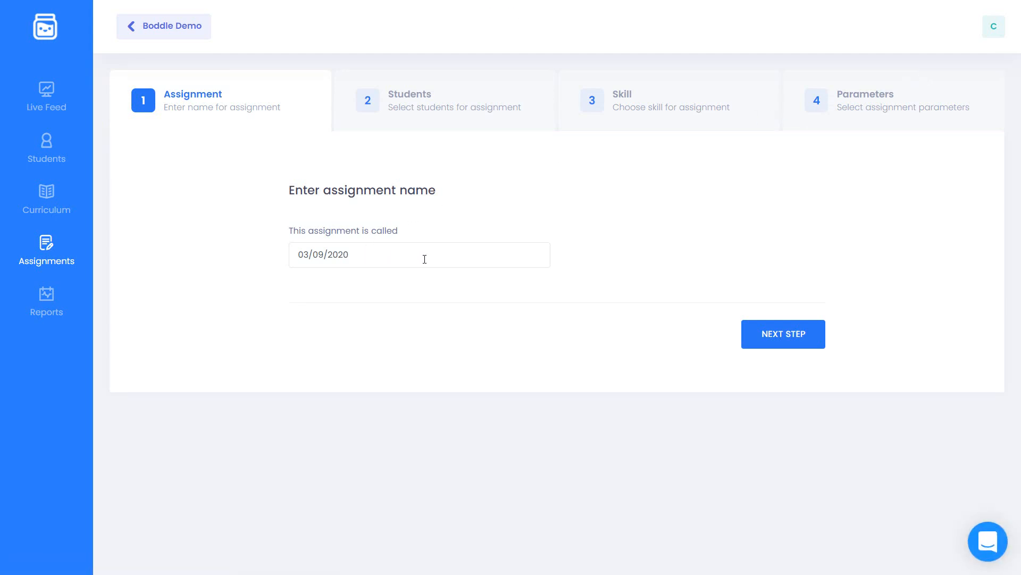
{"action": "left_click", "coordinate": [783, 334]}
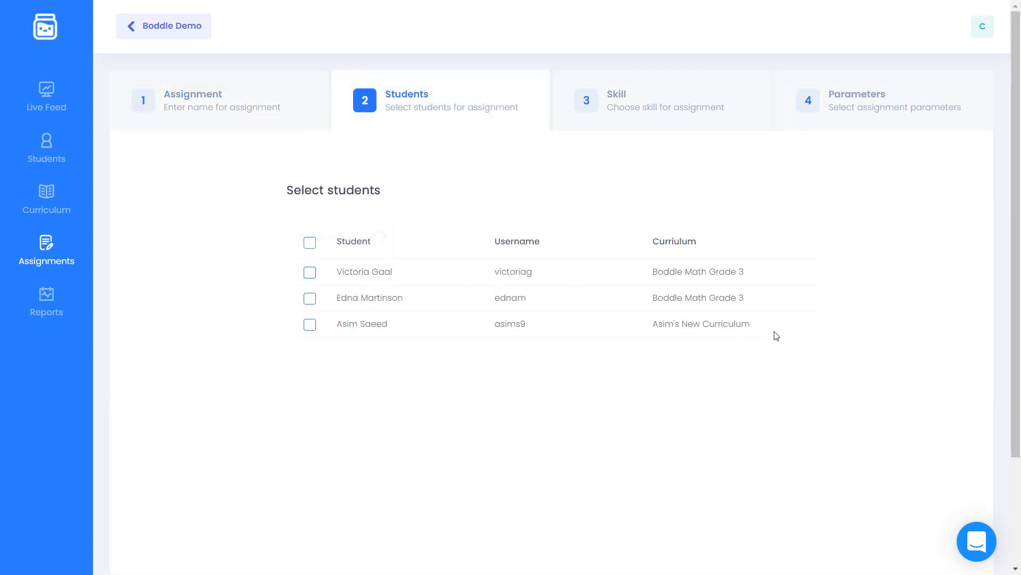
{"action": "mouse_move", "coordinate": [328, 302]}
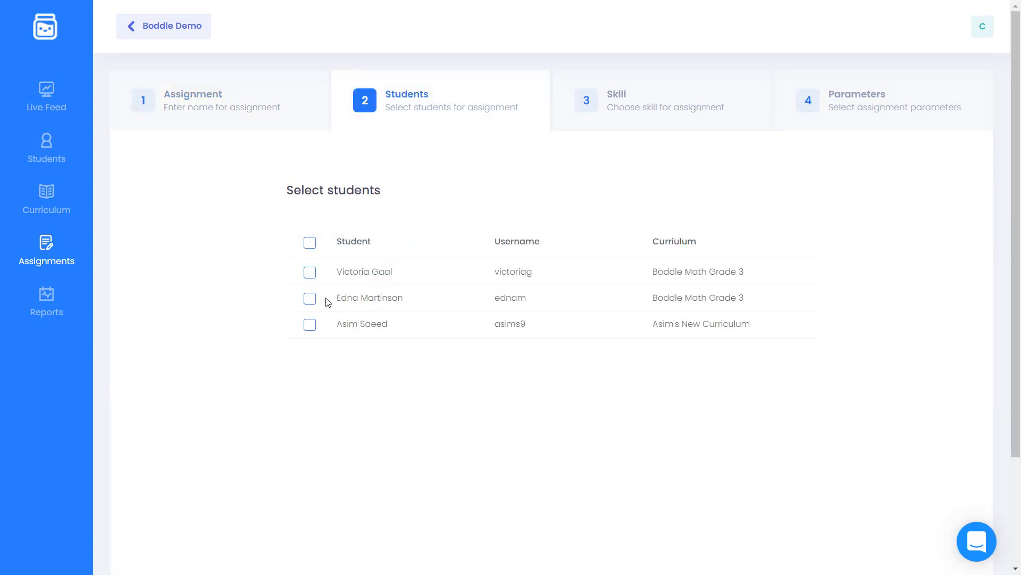
{"action": "left_click", "coordinate": [309, 298]}
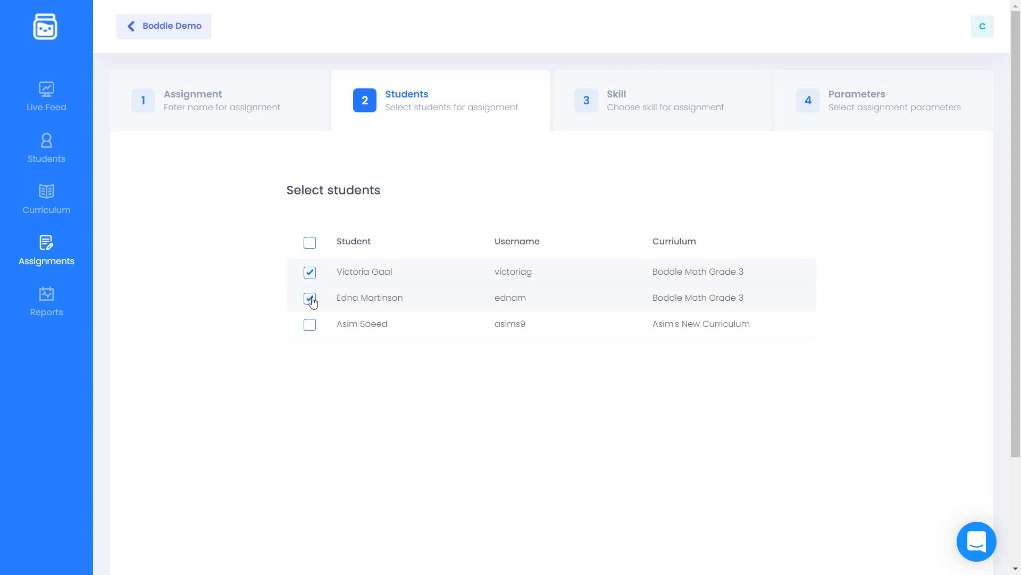
{"action": "left_click", "coordinate": [310, 298]}
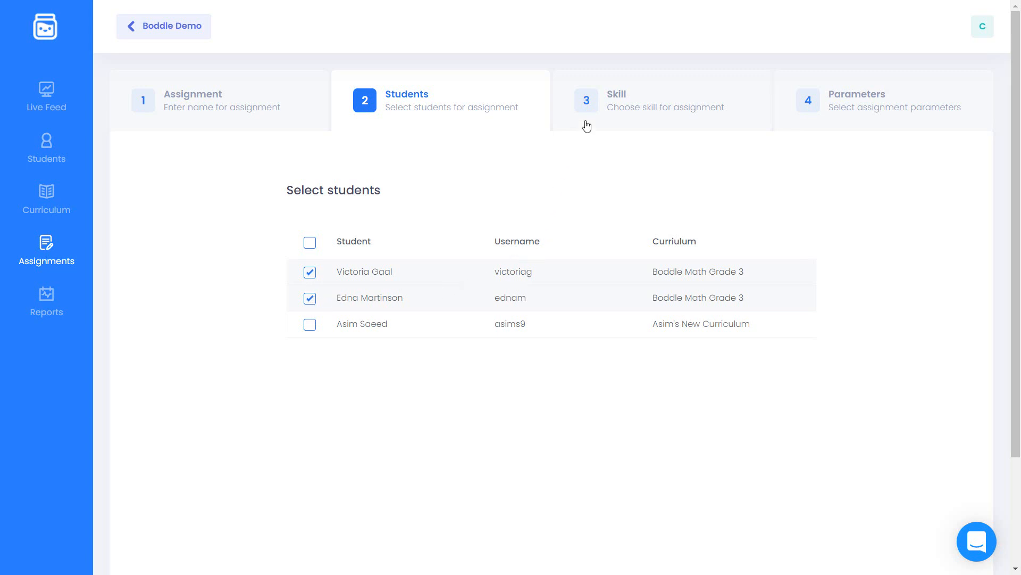
{"action": "left_click", "coordinate": [617, 100]}
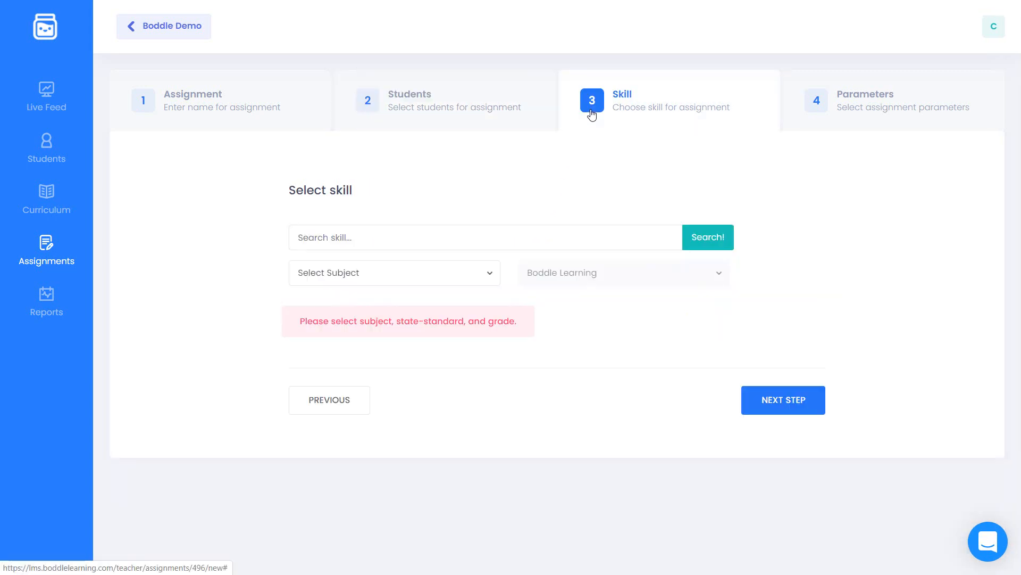
Choose Math, Common Core, and skill 3.NBT.1.S1 on rounding to the nearest 10 or 100.
{"action": "left_click", "coordinate": [394, 272]}
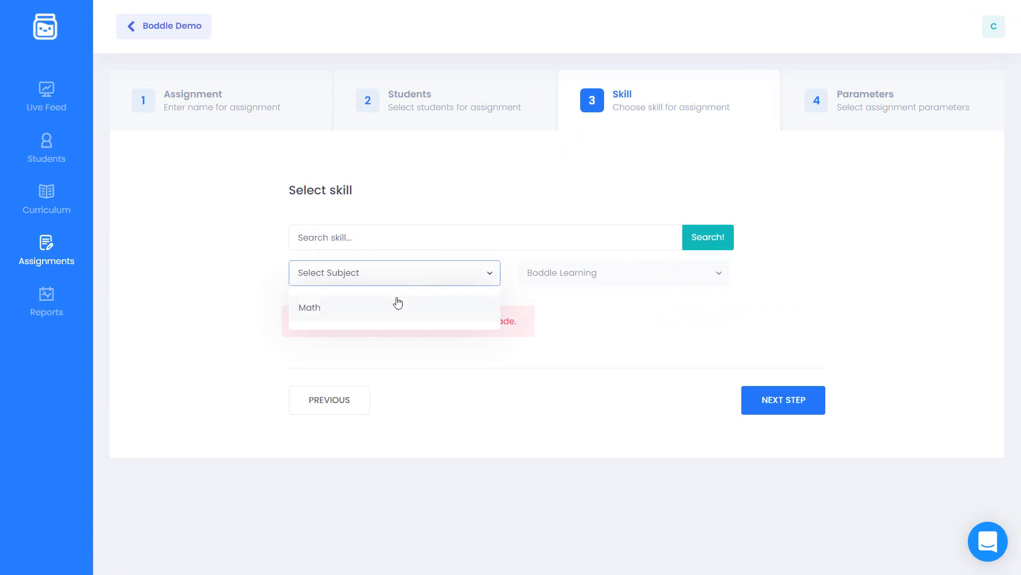
{"action": "left_click", "coordinate": [310, 307]}
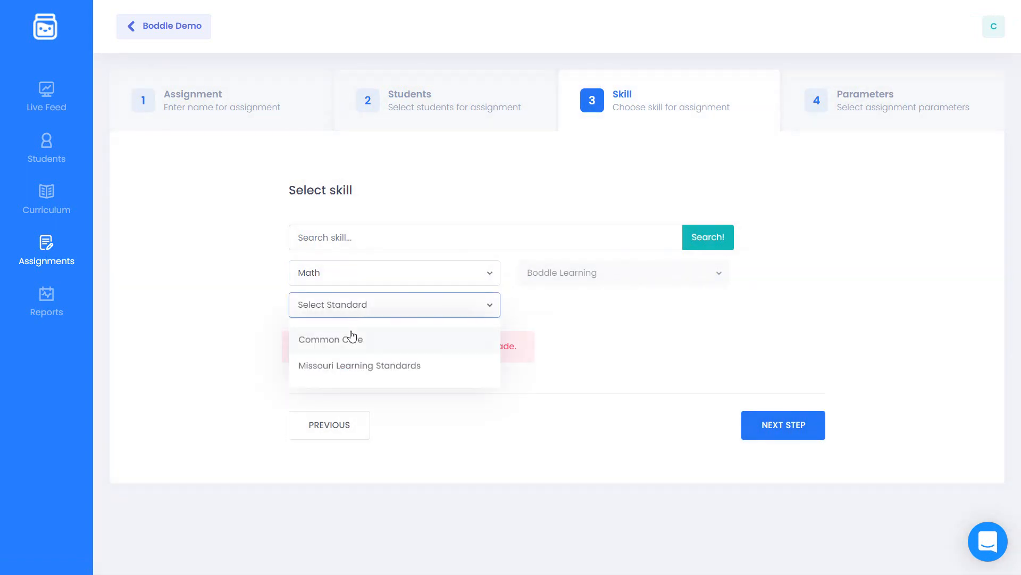
{"action": "left_click", "coordinate": [330, 339]}
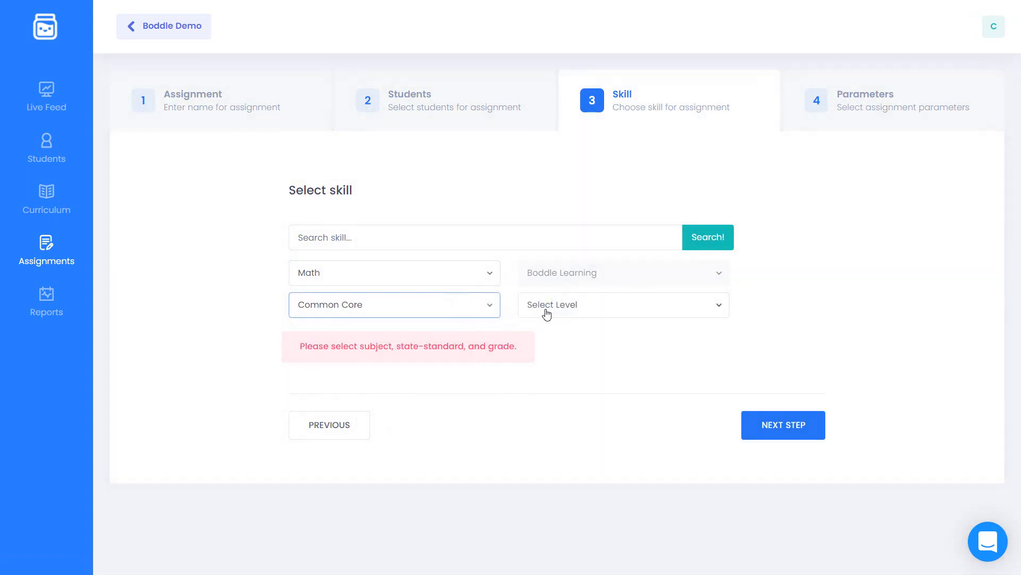
{"action": "left_click", "coordinate": [623, 305]}
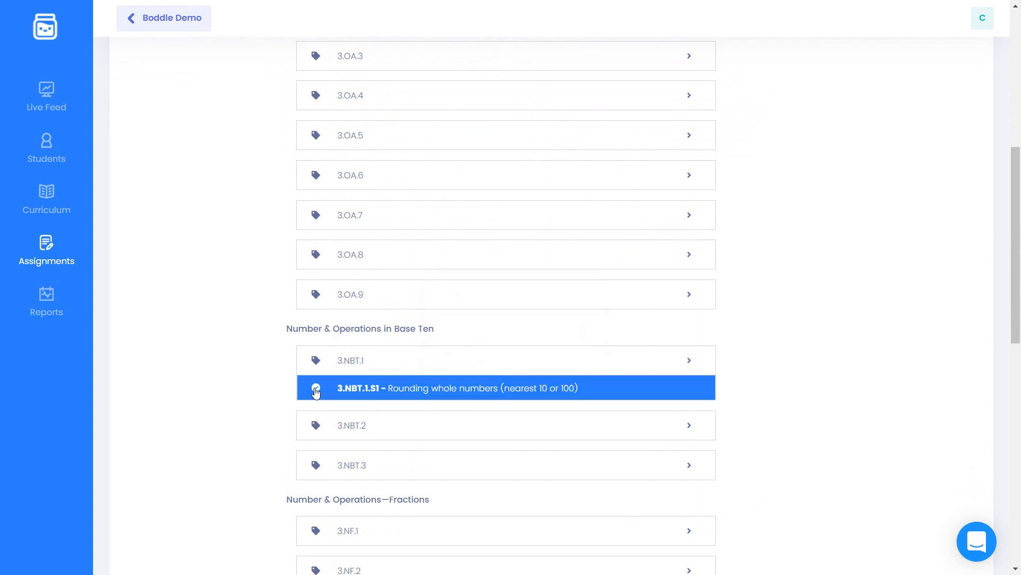
{"action": "scroll", "scroll_direction": "down", "scroll_amount": 3}
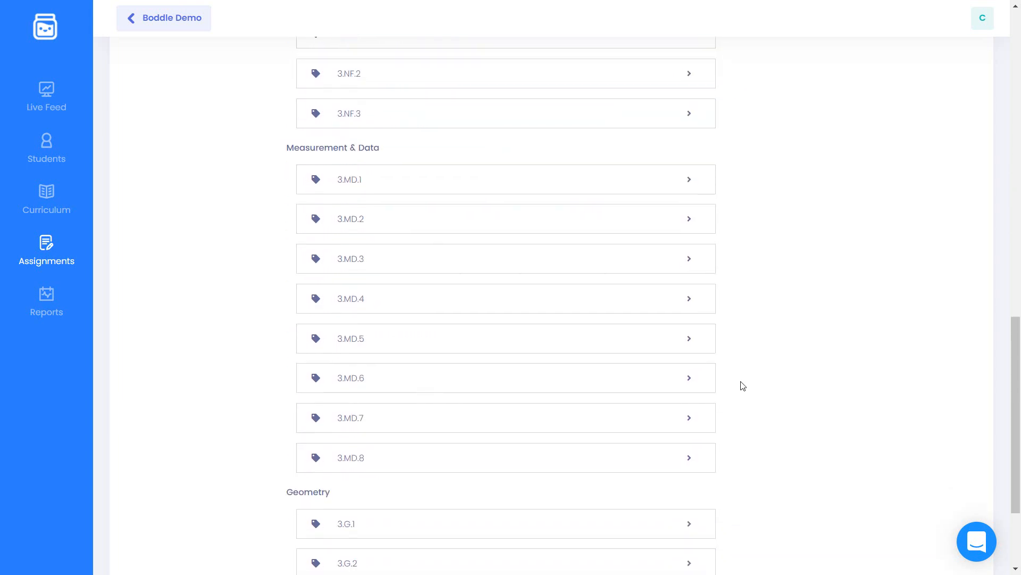
{"action": "scroll", "scroll_direction": "down", "scroll_amount": 3}
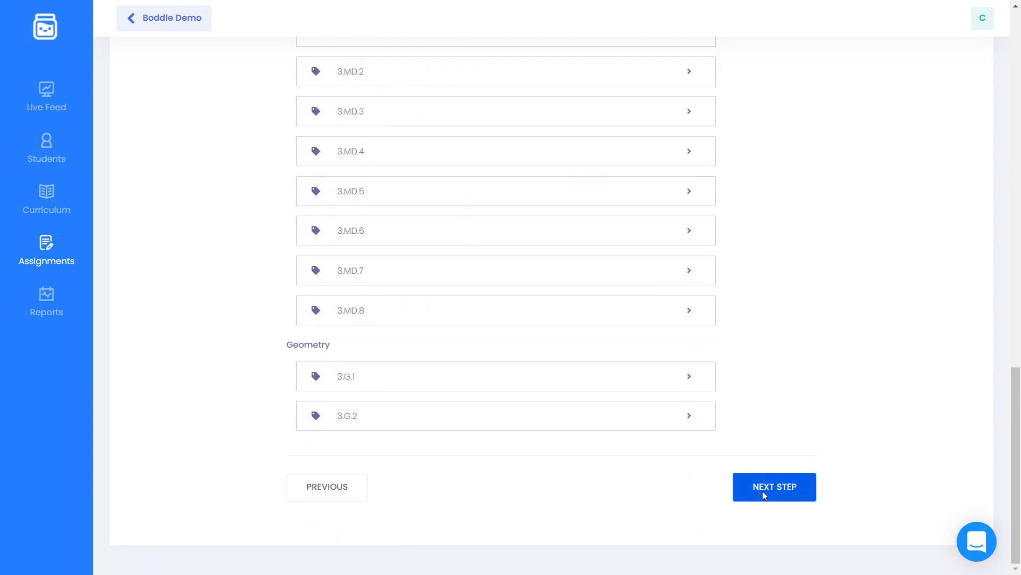
Limit the assignment By Question to 10 questions and submit it.
{"action": "left_click", "coordinate": [775, 486]}
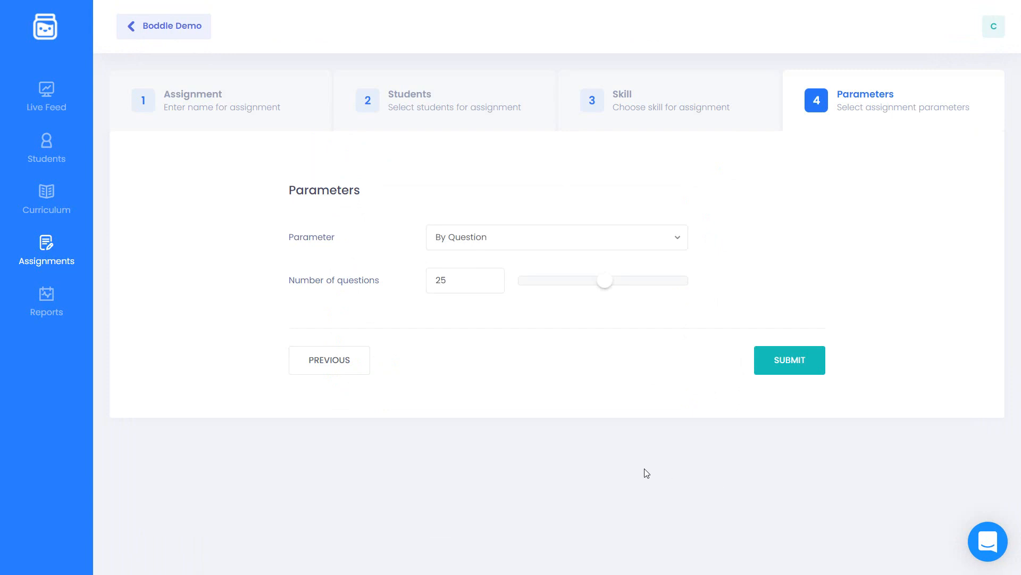
{"action": "left_click", "coordinate": [557, 236]}
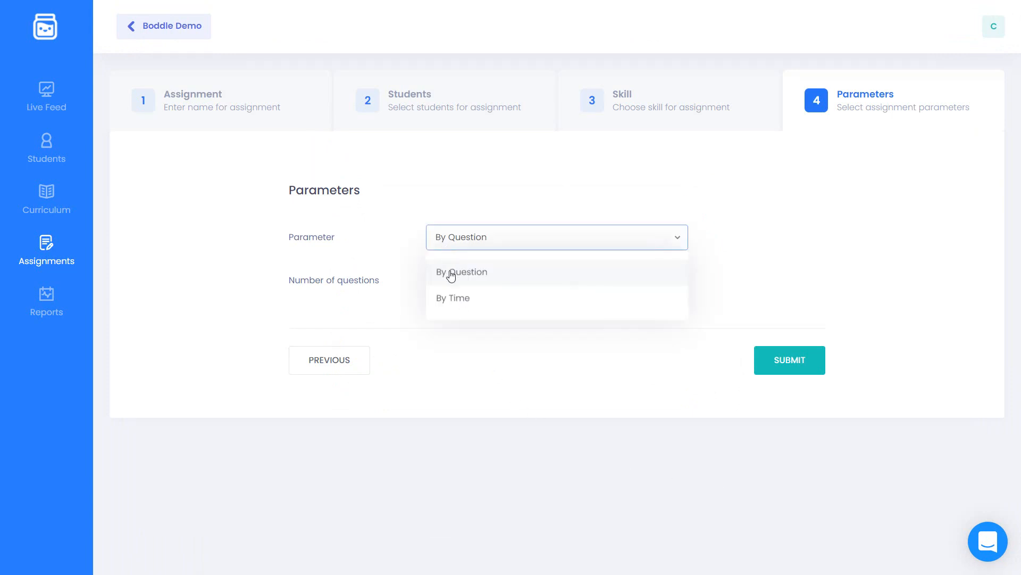
{"action": "left_click", "coordinate": [453, 298]}
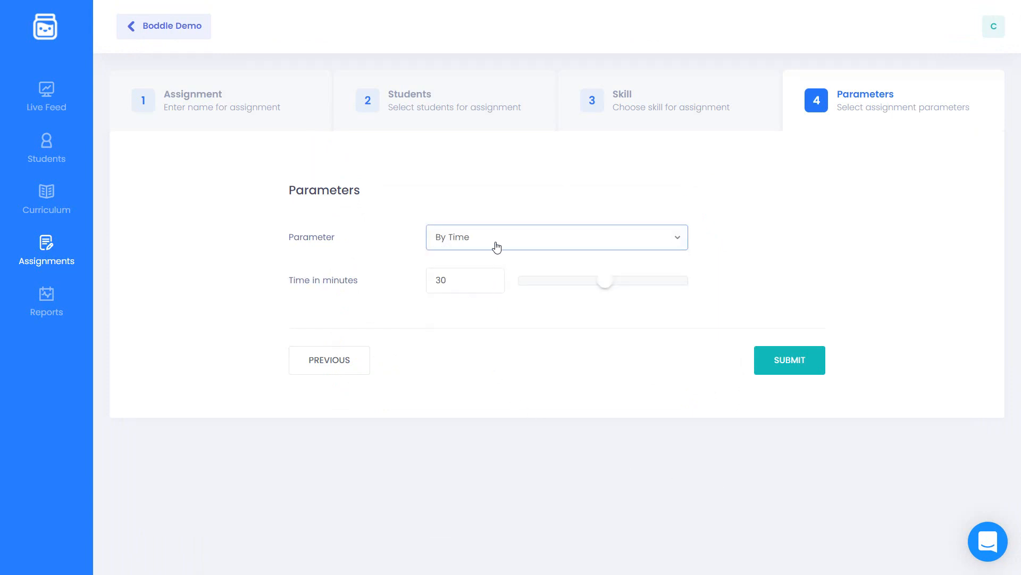
{"action": "left_click", "coordinate": [558, 237]}
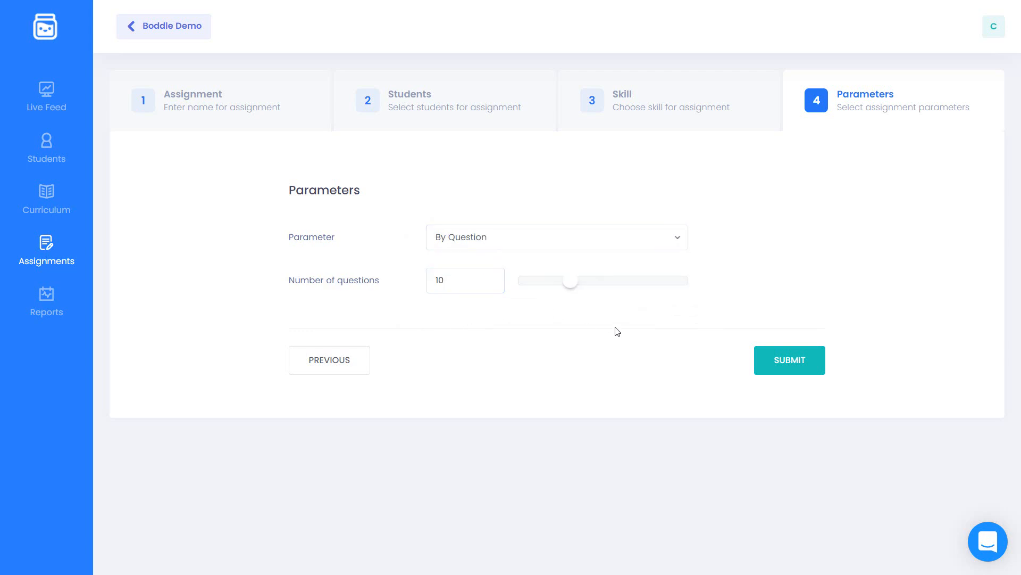
{"action": "left_click", "coordinate": [789, 360]}
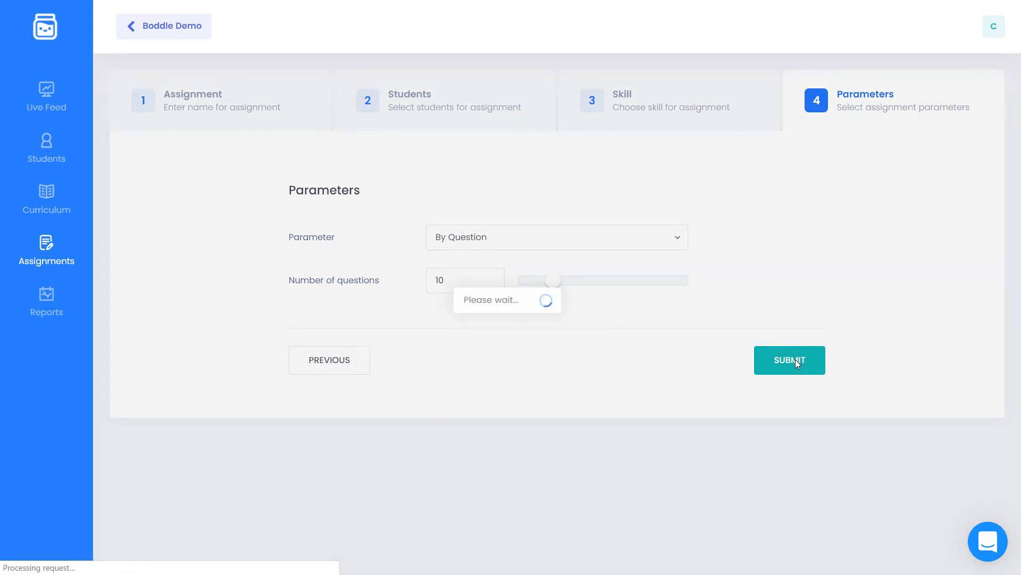